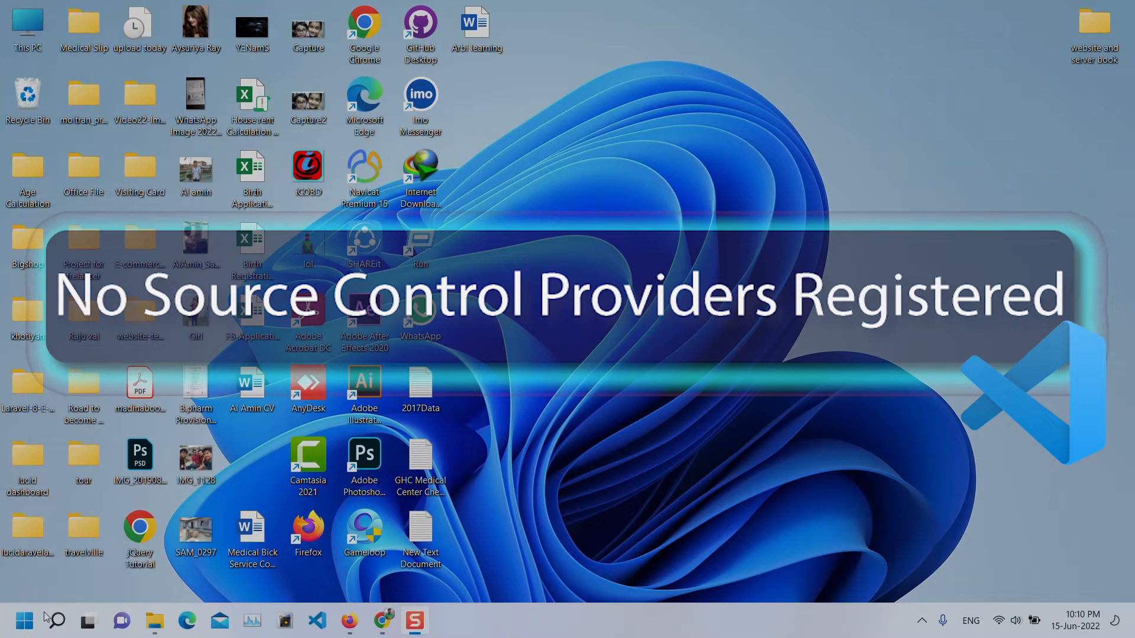
Launch the Run dialog from Start and enter %appdata to reach the Roaming folder
{"action": "left_click", "coordinate": [55, 621]}
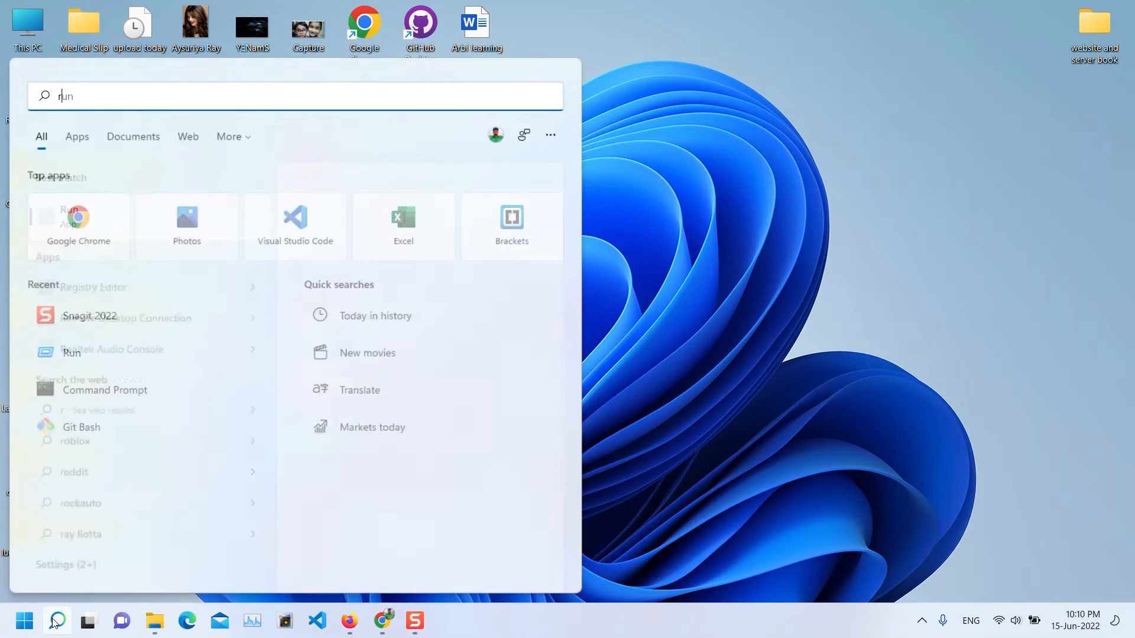
{"action": "left_click", "coordinate": [72, 354]}
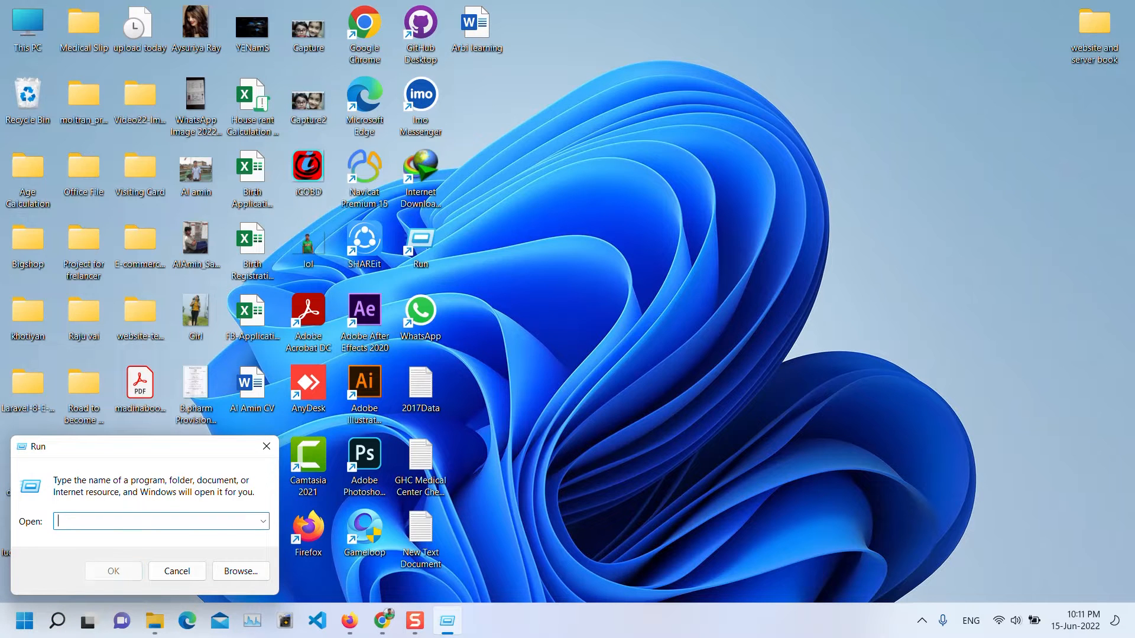
{"action": "type", "text": "%appdata"}
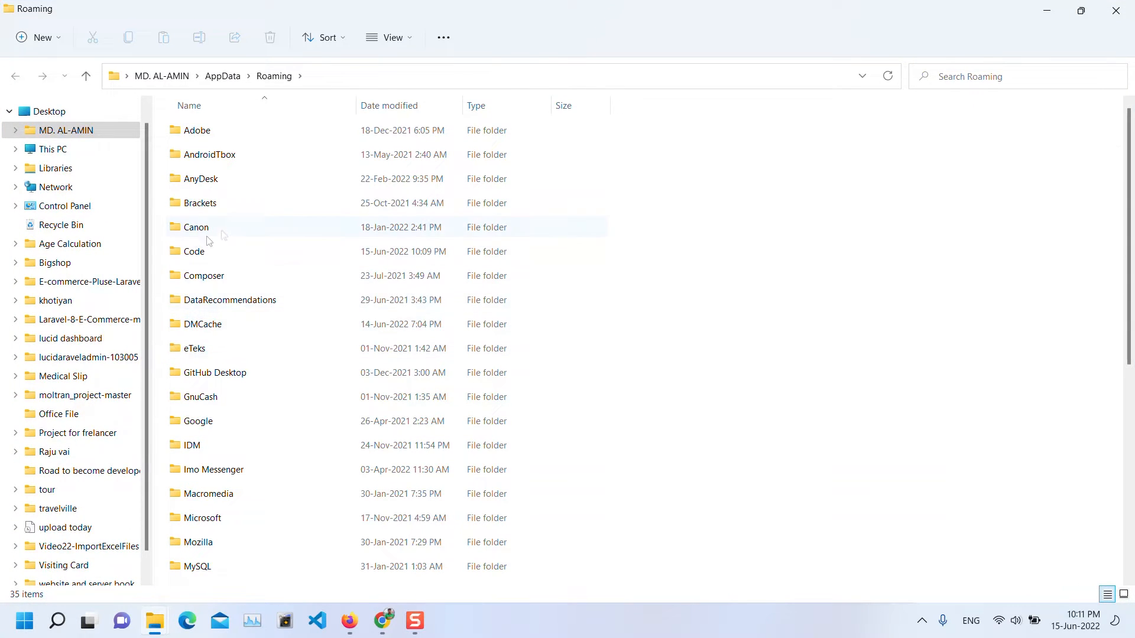
Peek inside the Code folder, return to Roaming and close the window
{"action": "left_click", "coordinate": [192, 251]}
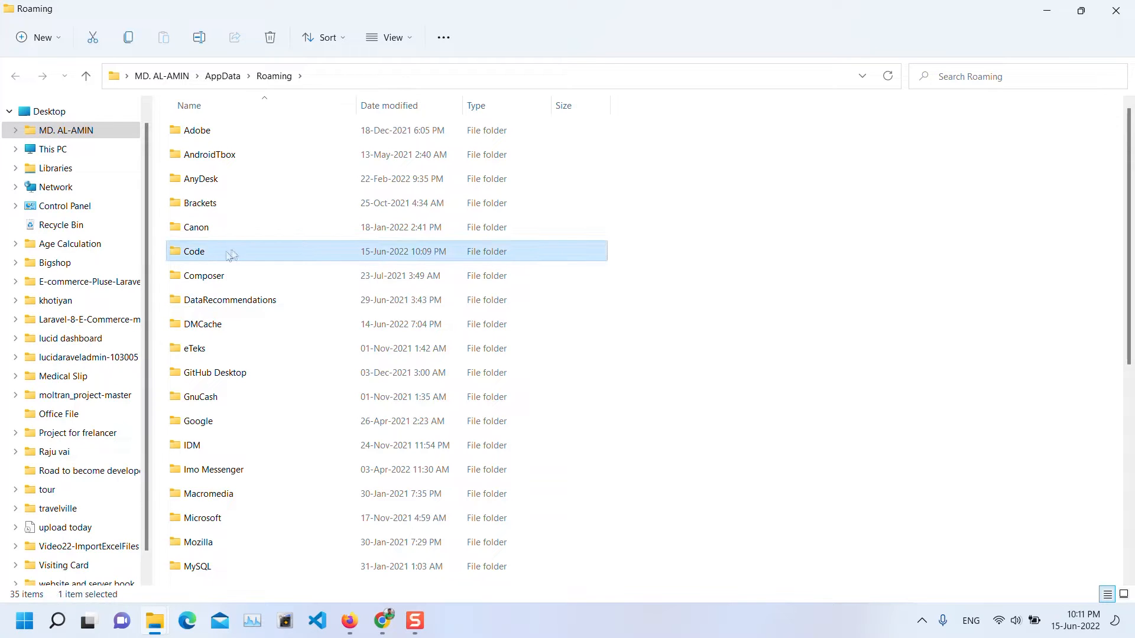
{"action": "double_click", "coordinate": [193, 251]}
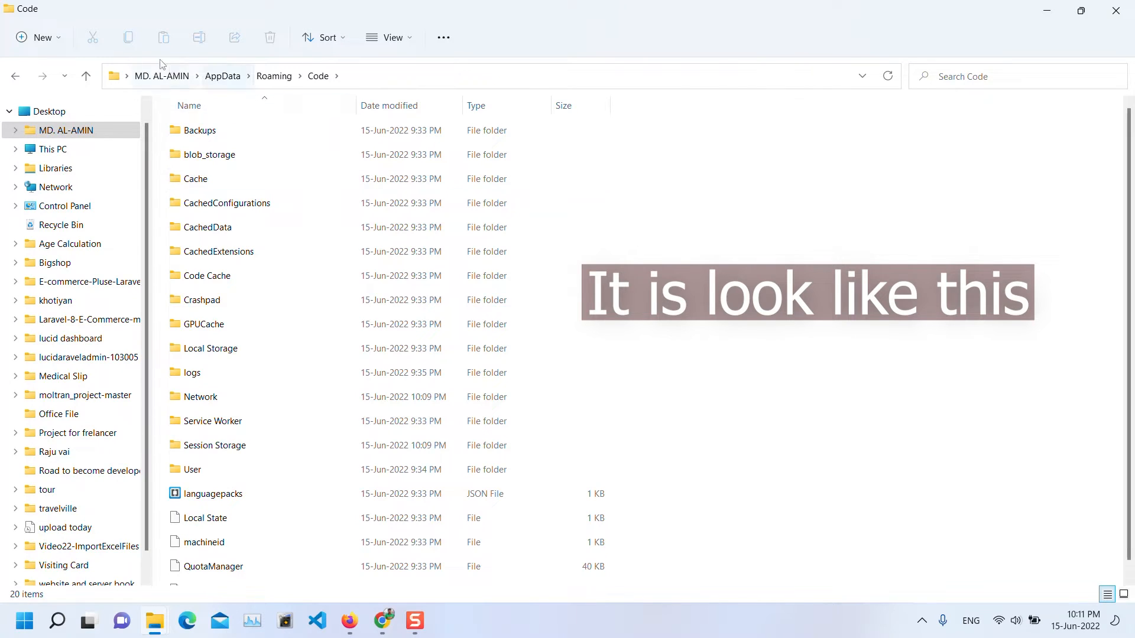
{"action": "left_click", "coordinate": [273, 75]}
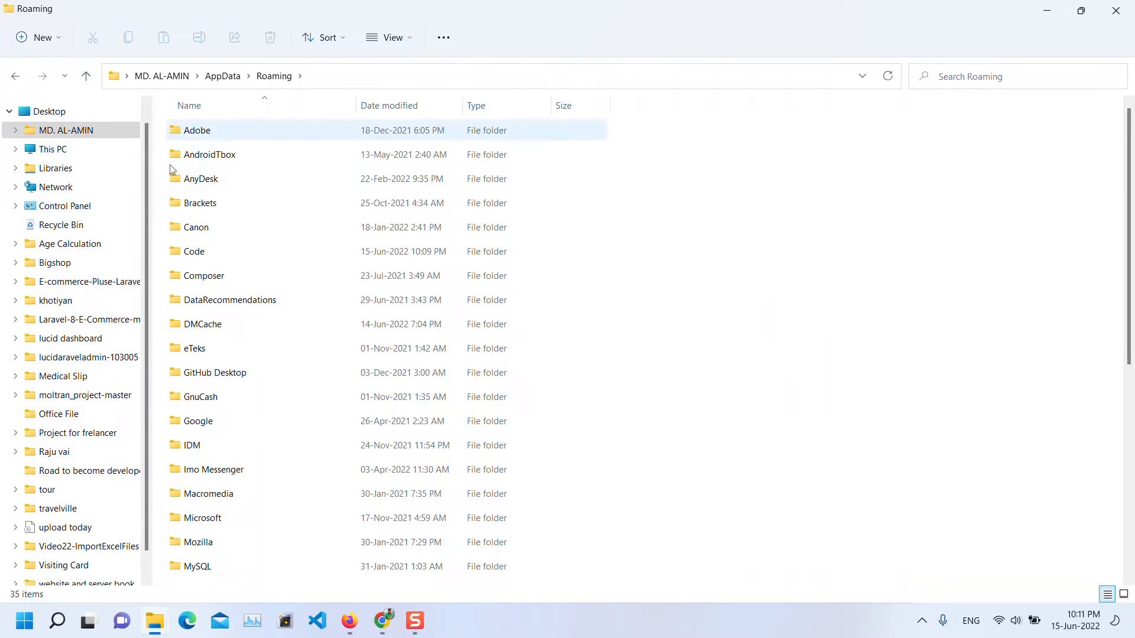
{"action": "left_click", "coordinate": [192, 251]}
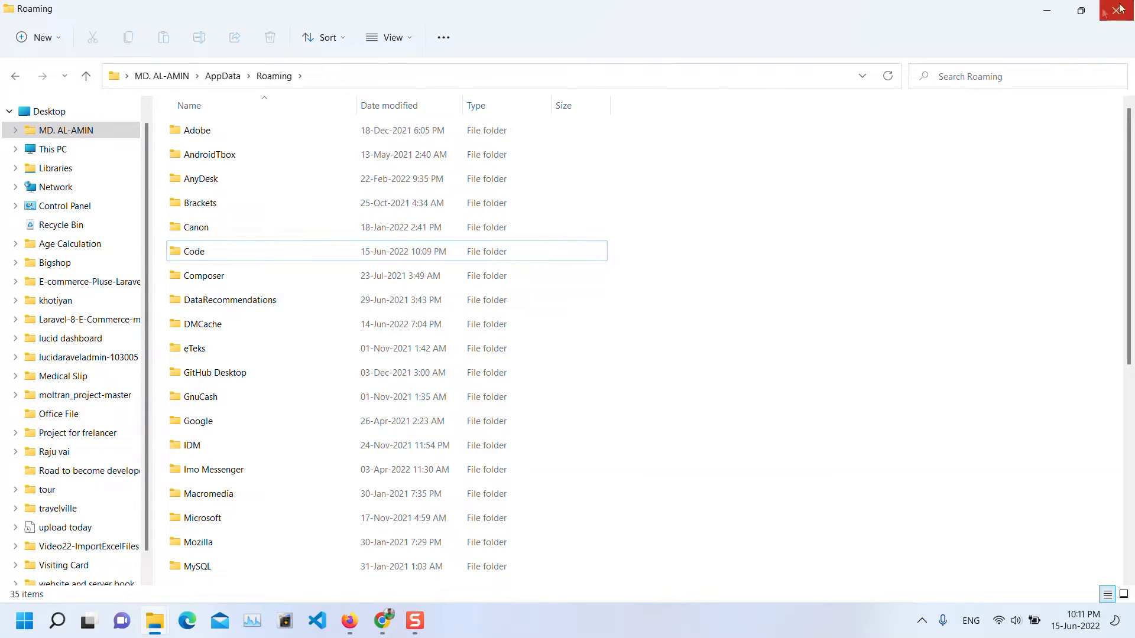
{"action": "left_click", "coordinate": [1121, 9]}
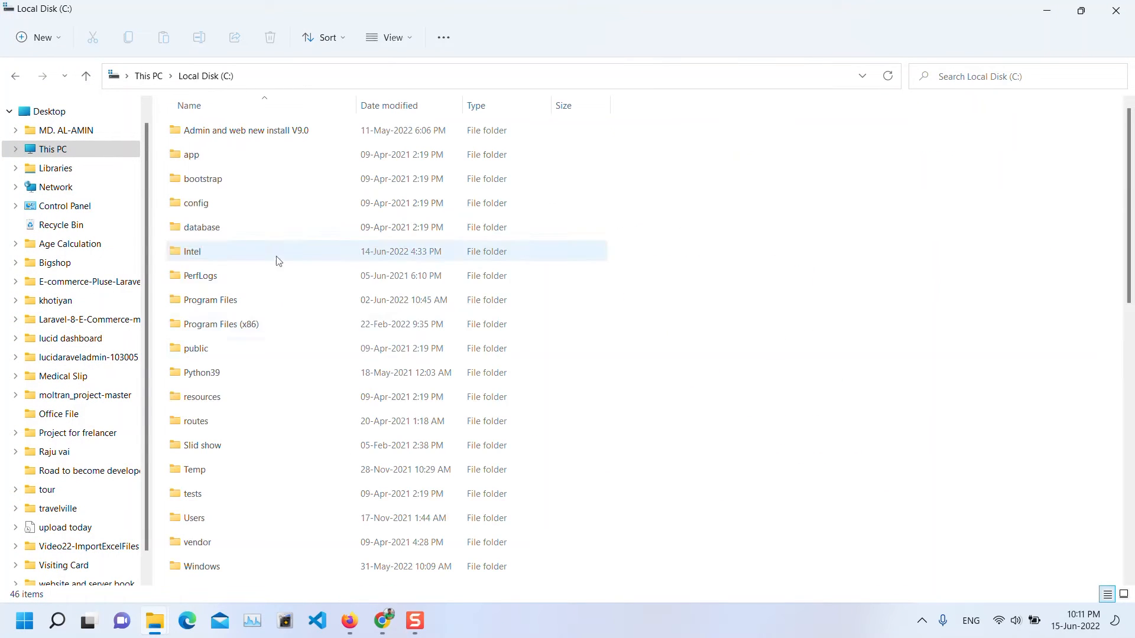
Browse C:\Users to the personal user folder and reveal hidden items like AppData
{"action": "scroll", "scroll_direction": "down", "scroll_amount": 3}
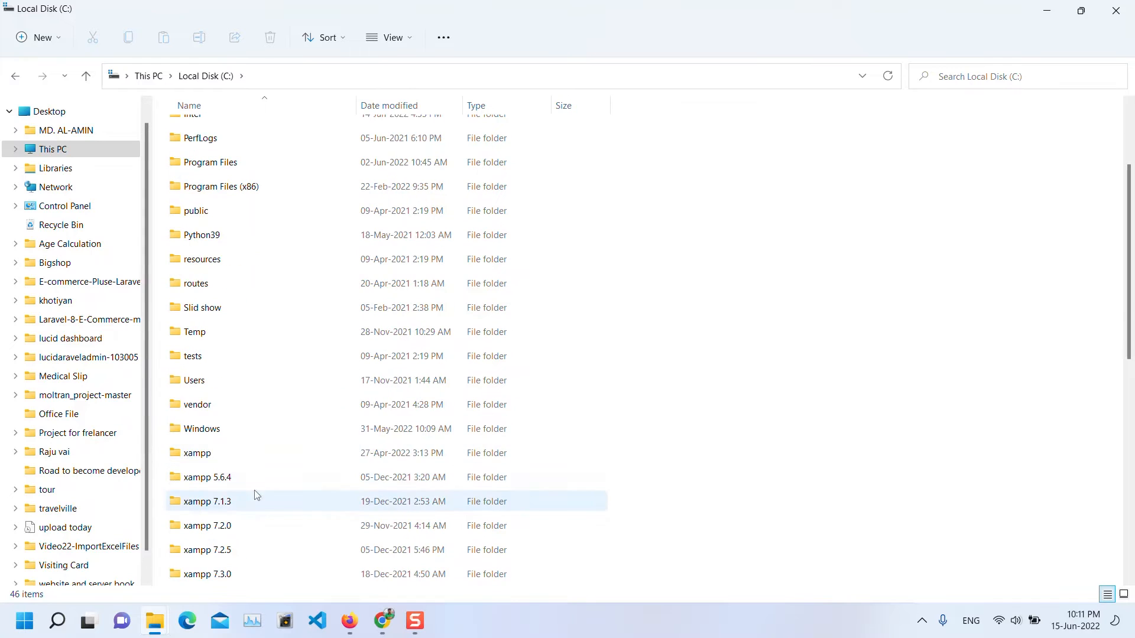
{"action": "double_click", "coordinate": [195, 379]}
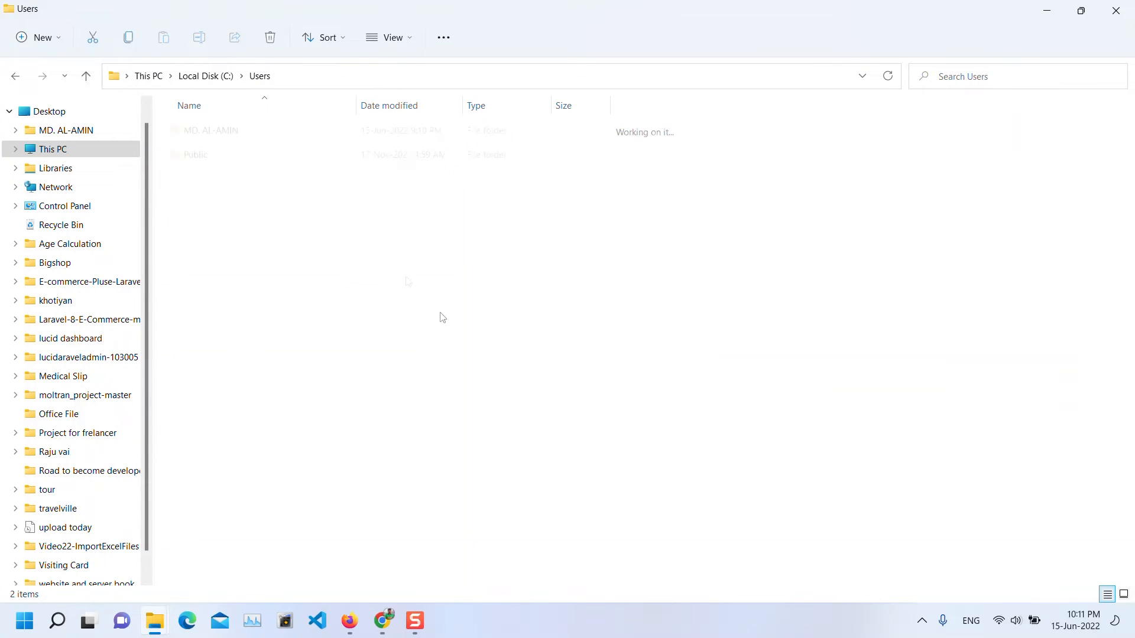
{"action": "left_click", "coordinate": [213, 130]}
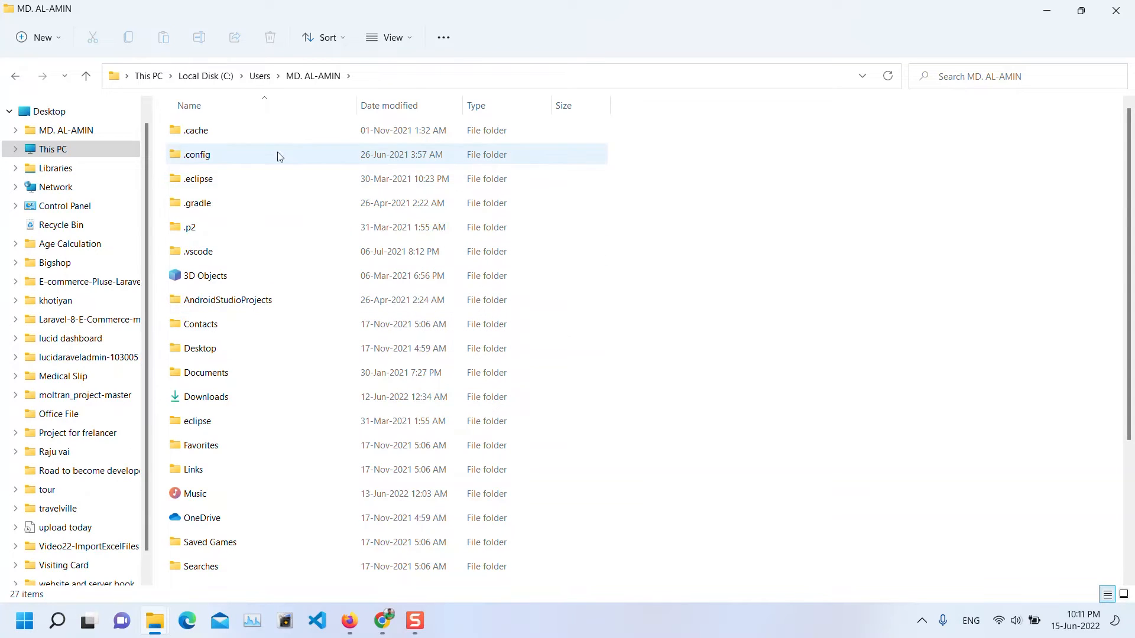
{"action": "left_click", "coordinate": [390, 36]}
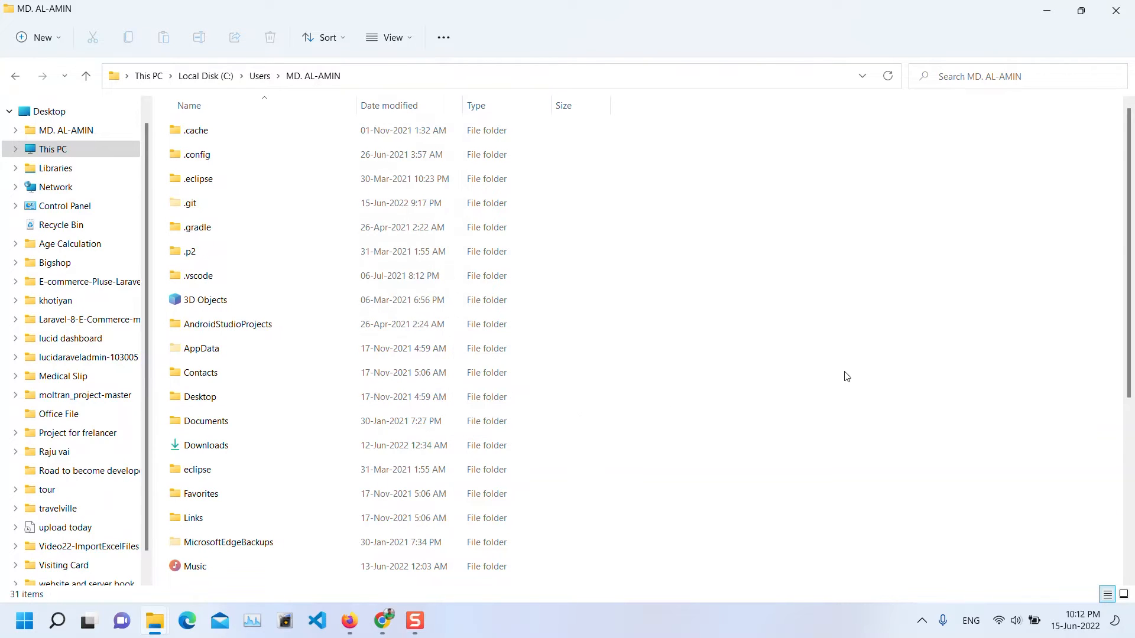
{"action": "left_click", "coordinate": [217, 275]}
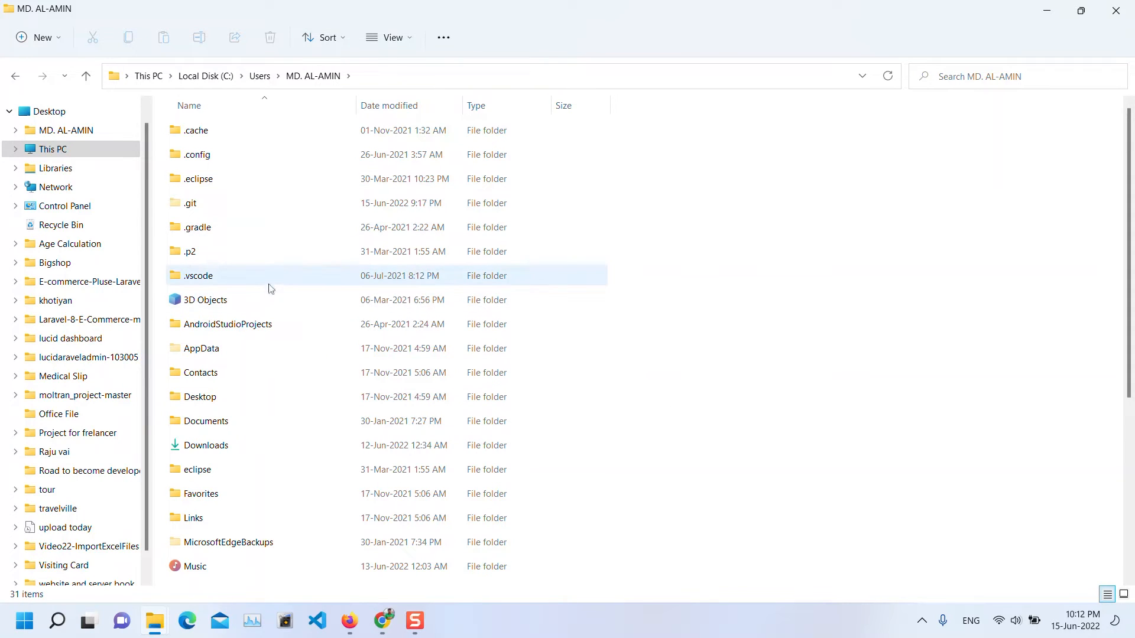
Navigate AppData > Roaming, look inside the Code folder and return to Roaming
{"action": "left_click", "coordinate": [201, 348]}
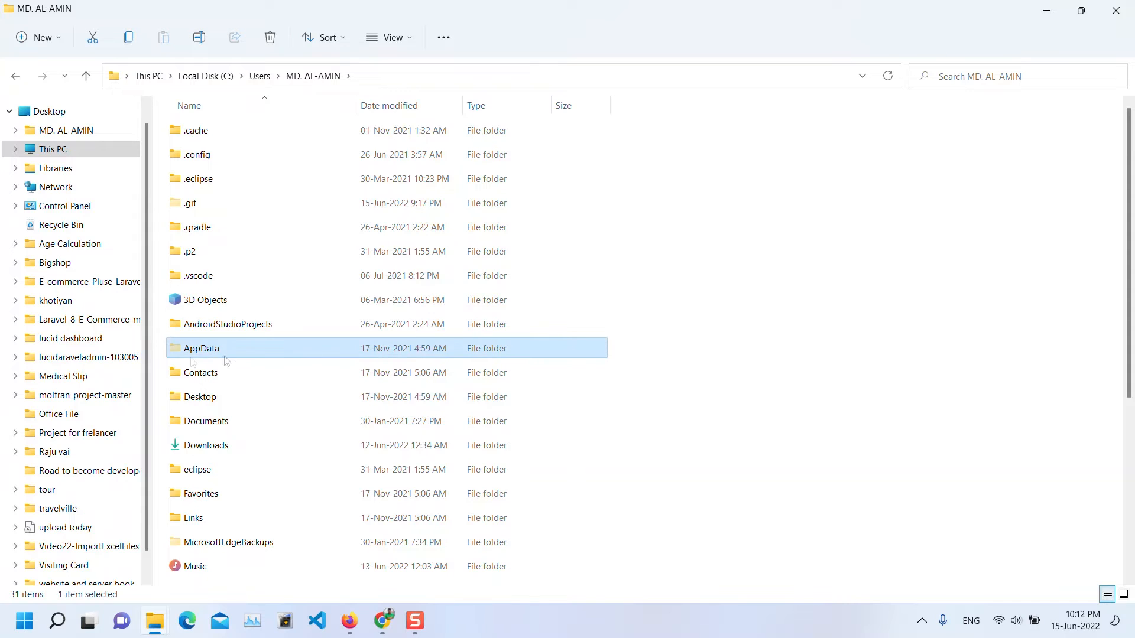
{"action": "double_click", "coordinate": [201, 348]}
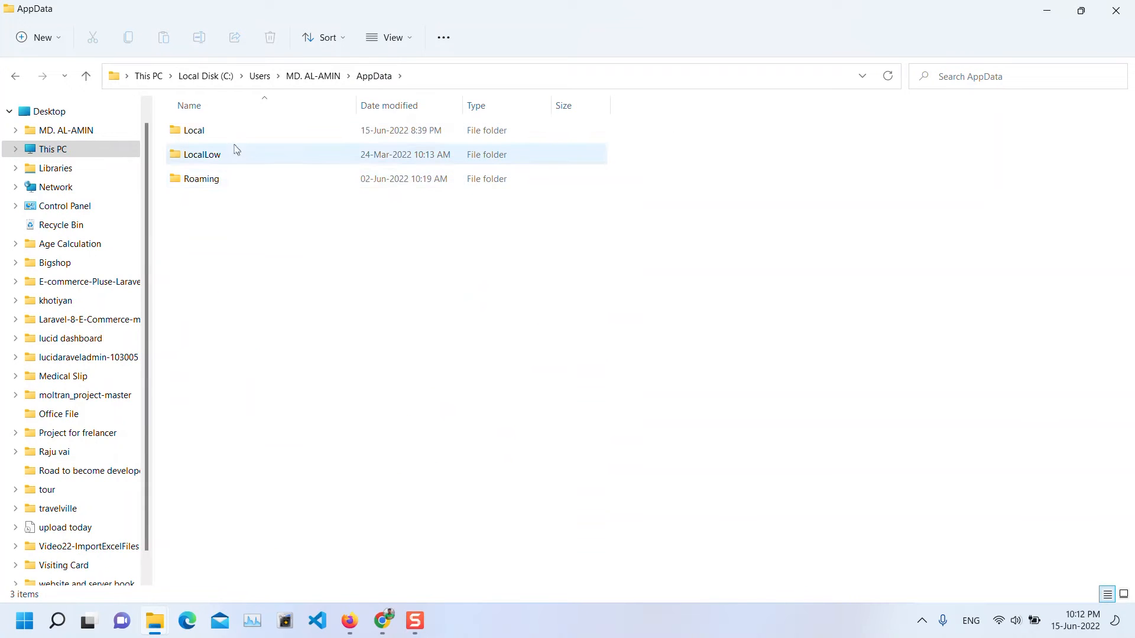
{"action": "double_click", "coordinate": [201, 179]}
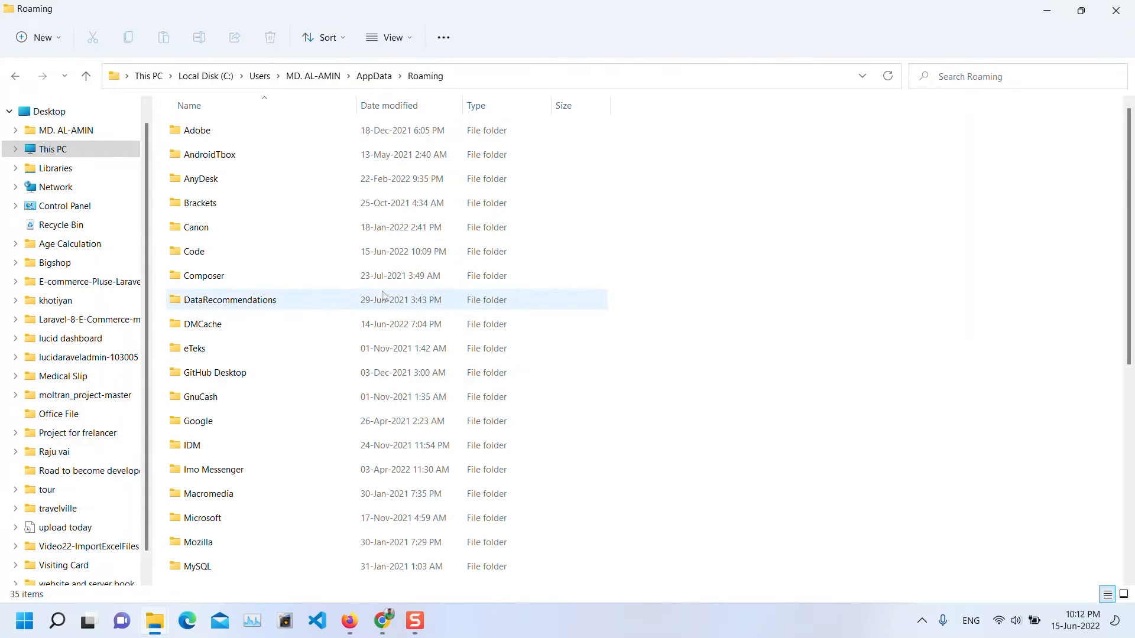
{"action": "double_click", "coordinate": [195, 251]}
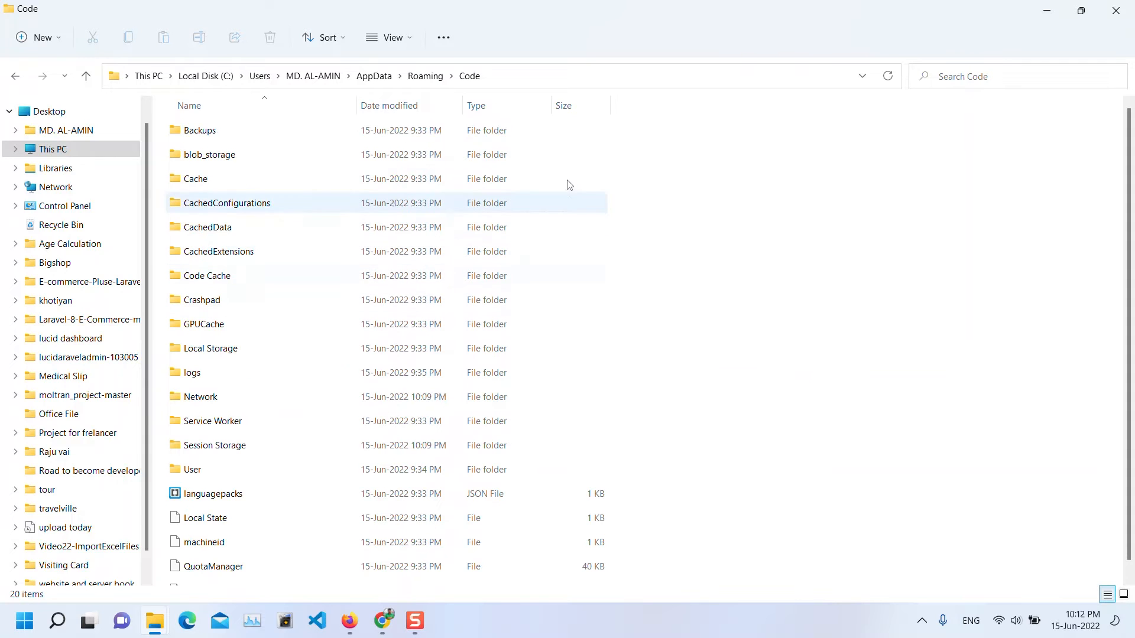
{"action": "left_click", "coordinate": [85, 75]}
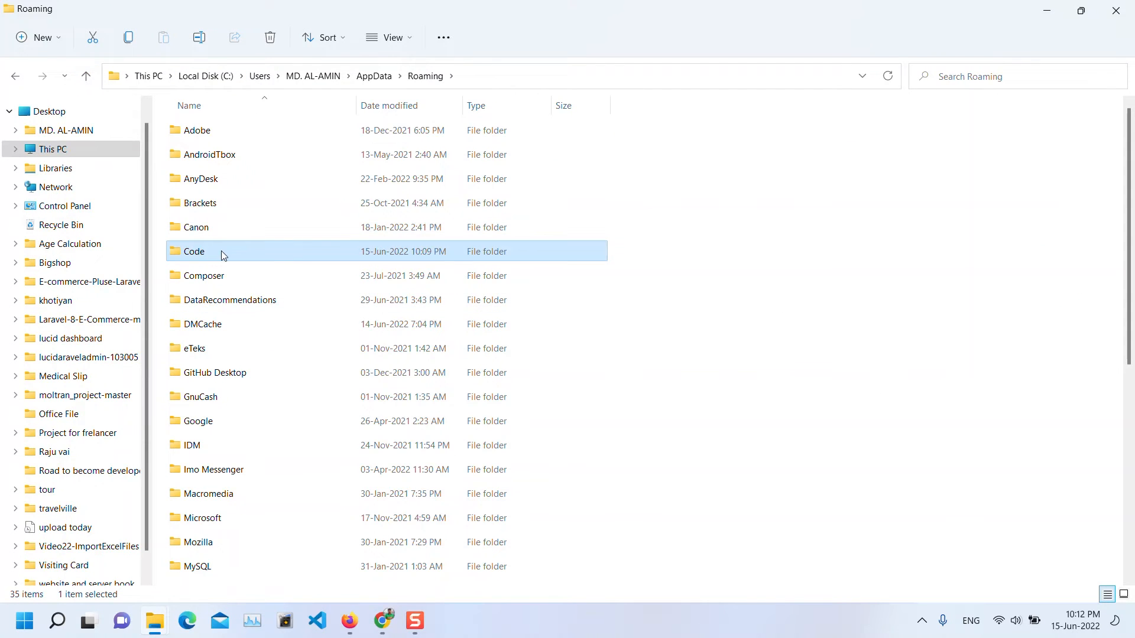
Delete the Code folder via the context menu's Show more options > Delete
{"action": "right_click", "coordinate": [221, 250]}
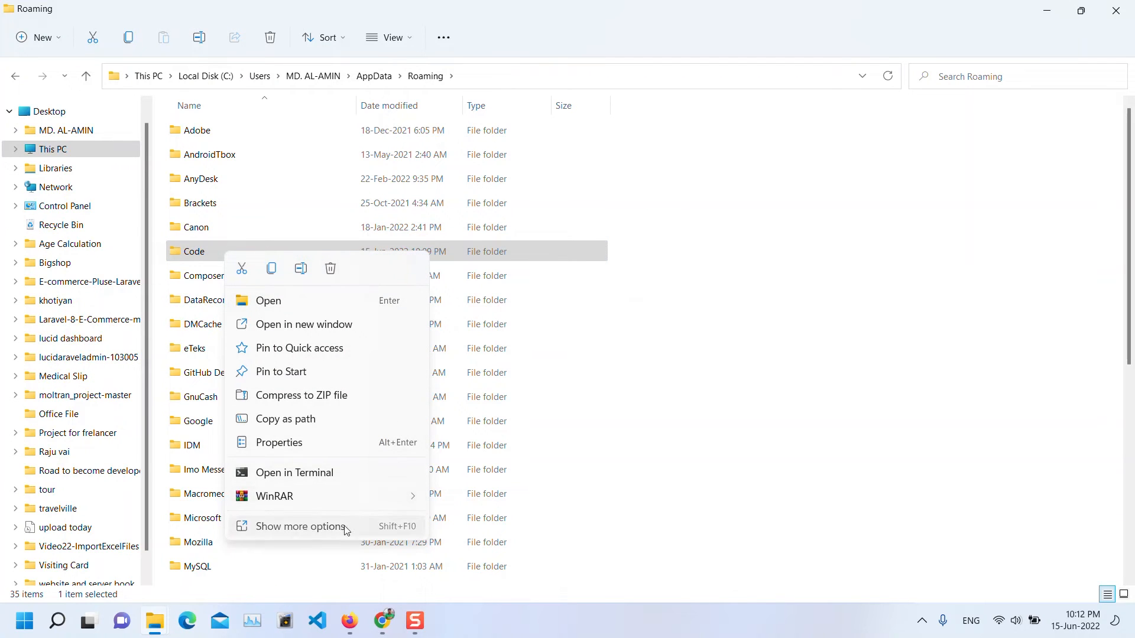
{"action": "left_click", "coordinate": [299, 526]}
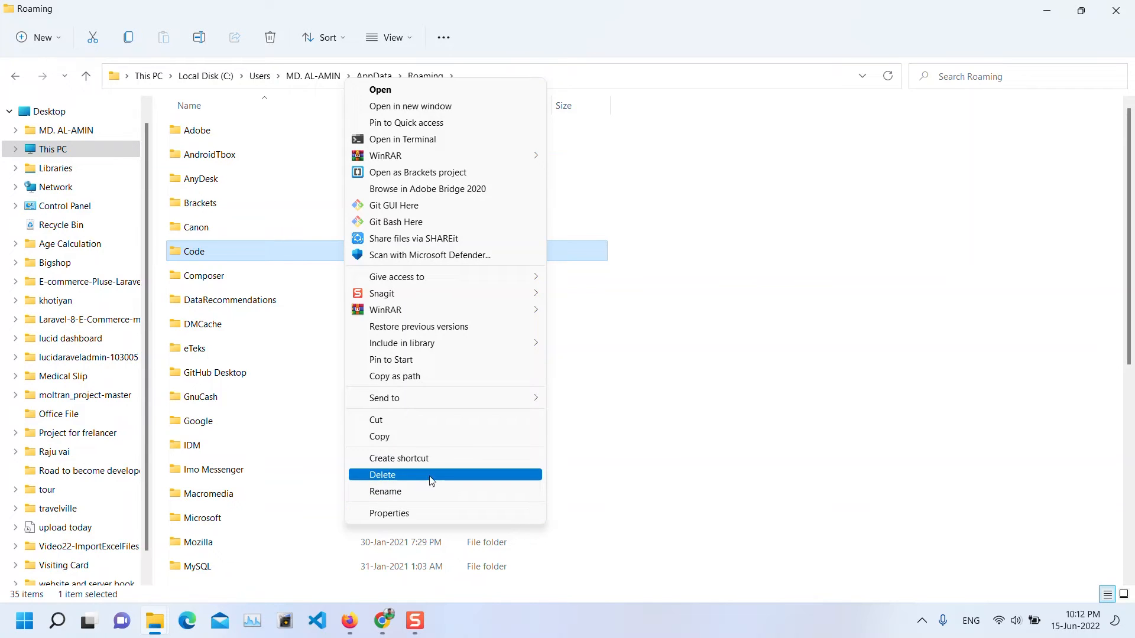
{"action": "left_click", "coordinate": [382, 475]}
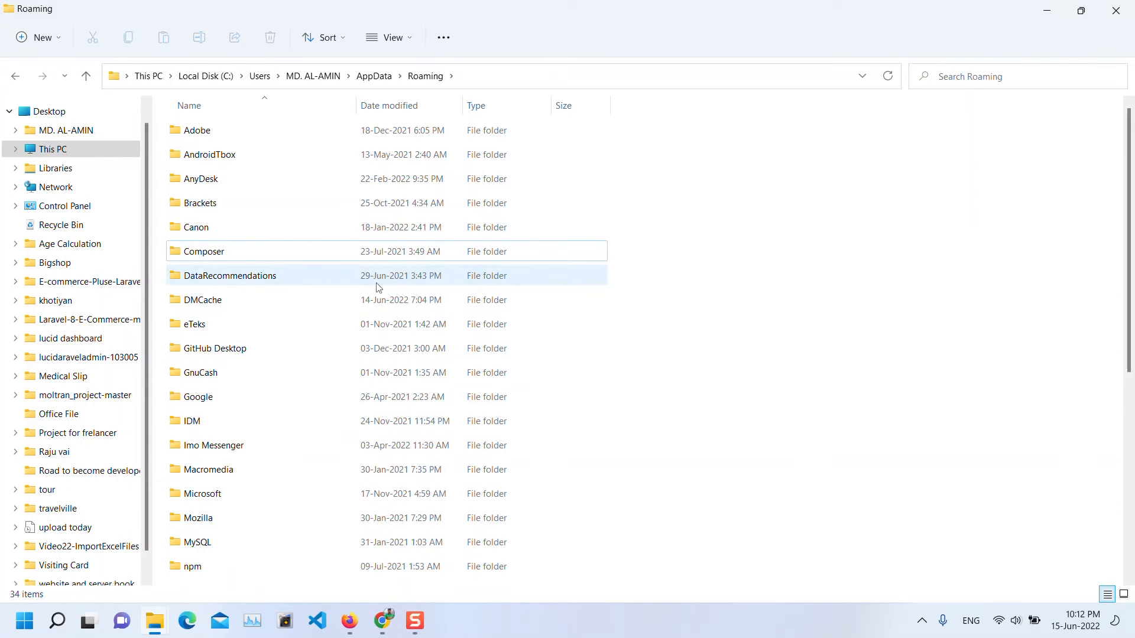
{"action": "mouse_move", "coordinate": [267, 281]}
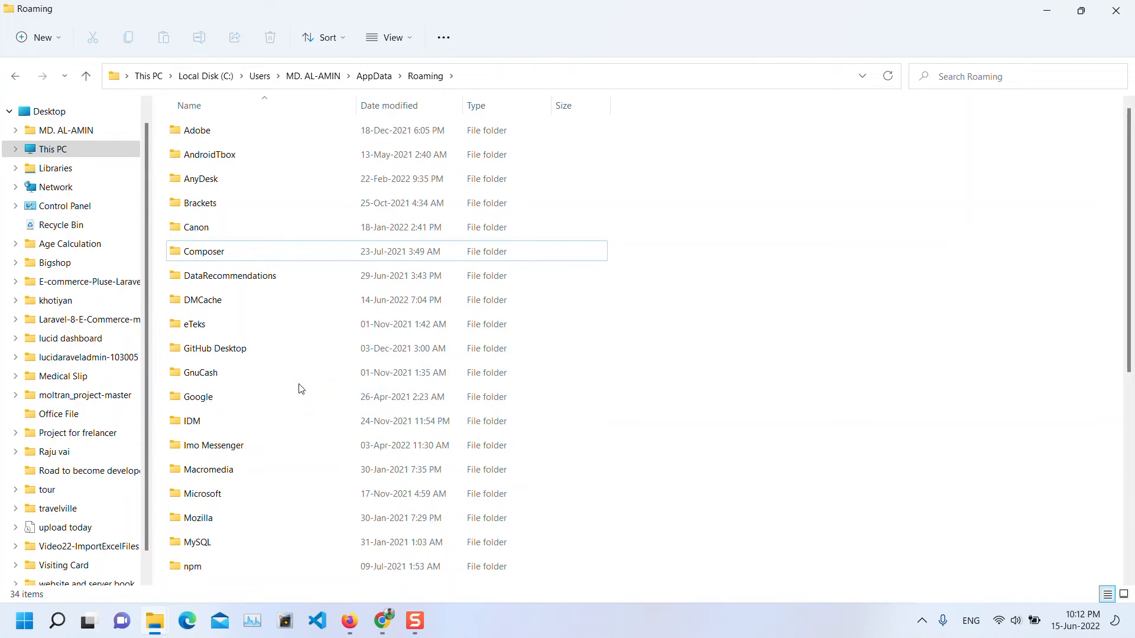
{"action": "mouse_move", "coordinate": [771, 254]}
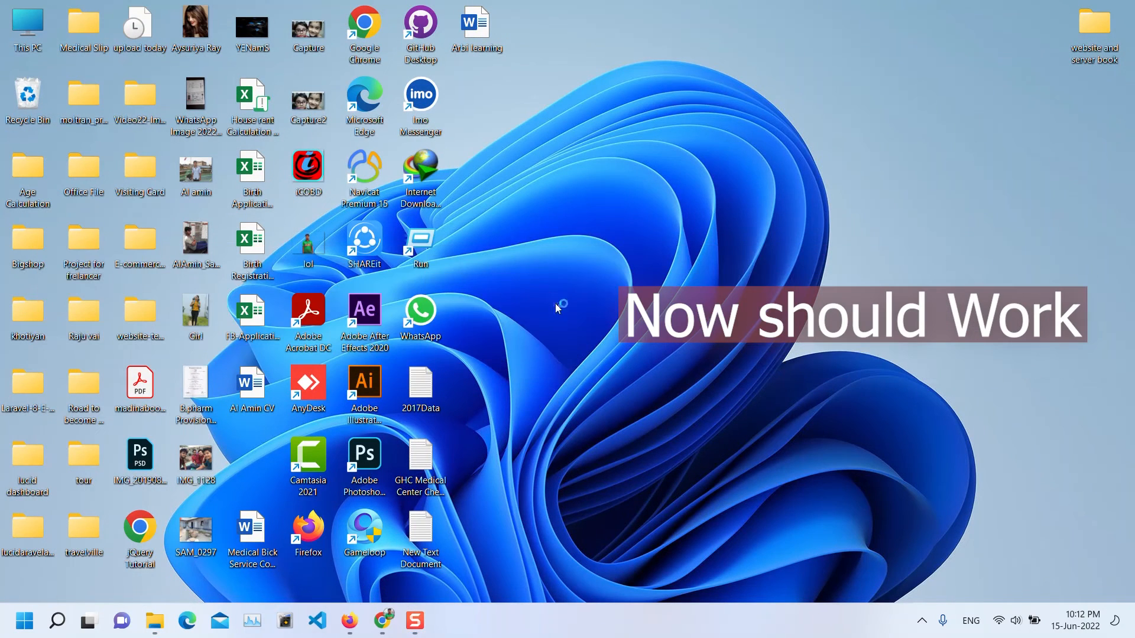
Launch VS Code from the taskbar, maximize it and close the Get Started page
{"action": "left_click", "coordinate": [317, 621]}
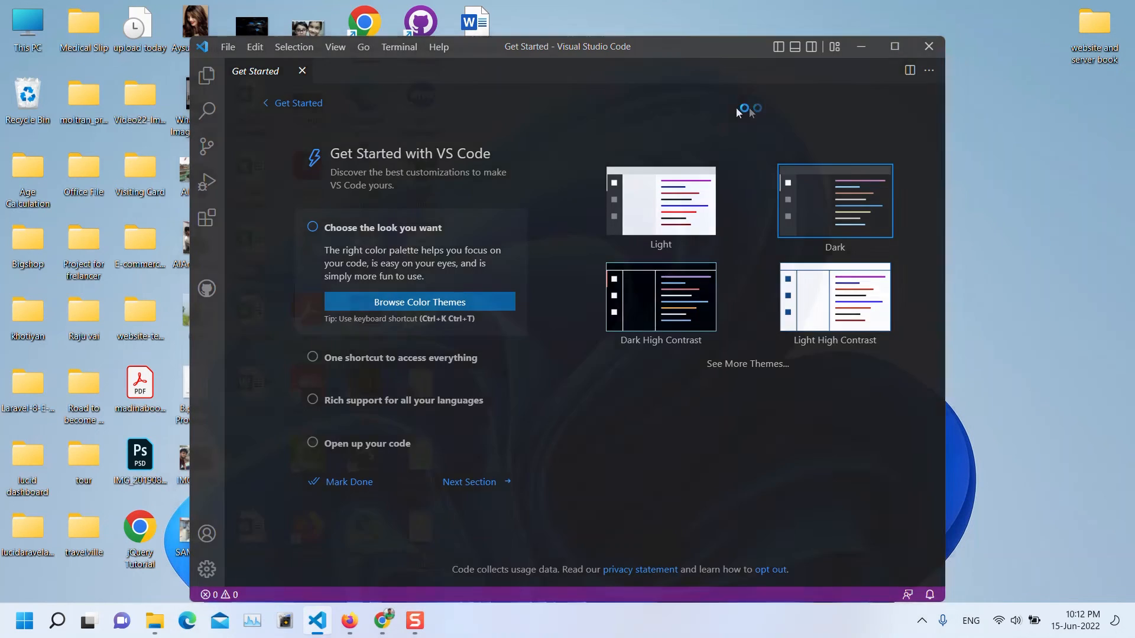
{"action": "left_click", "coordinate": [894, 46]}
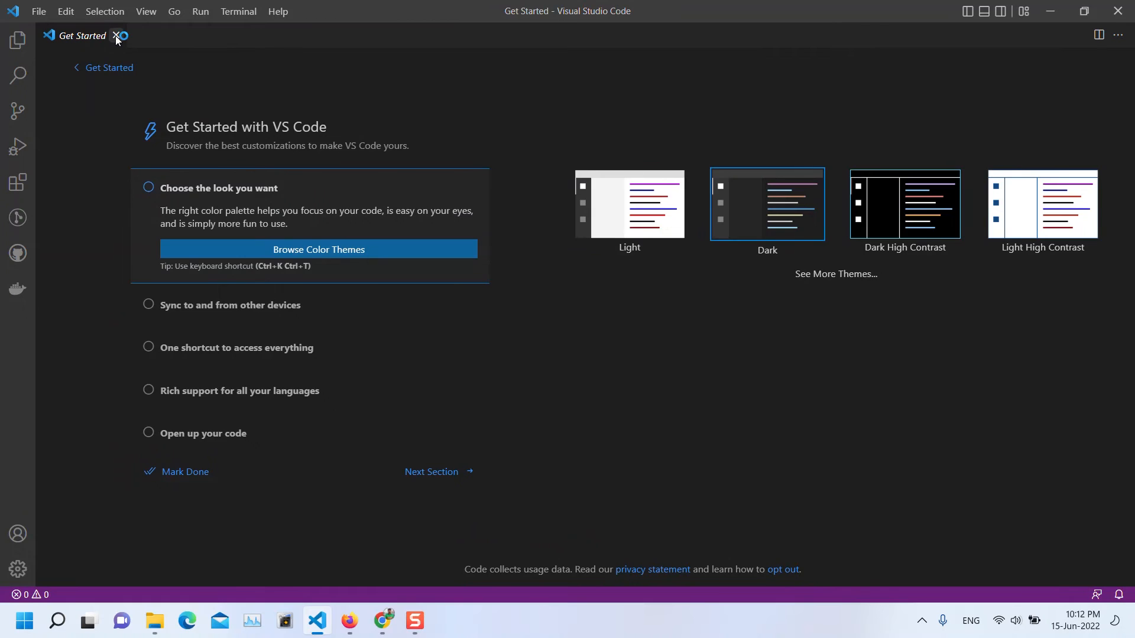
{"action": "left_click", "coordinate": [117, 36]}
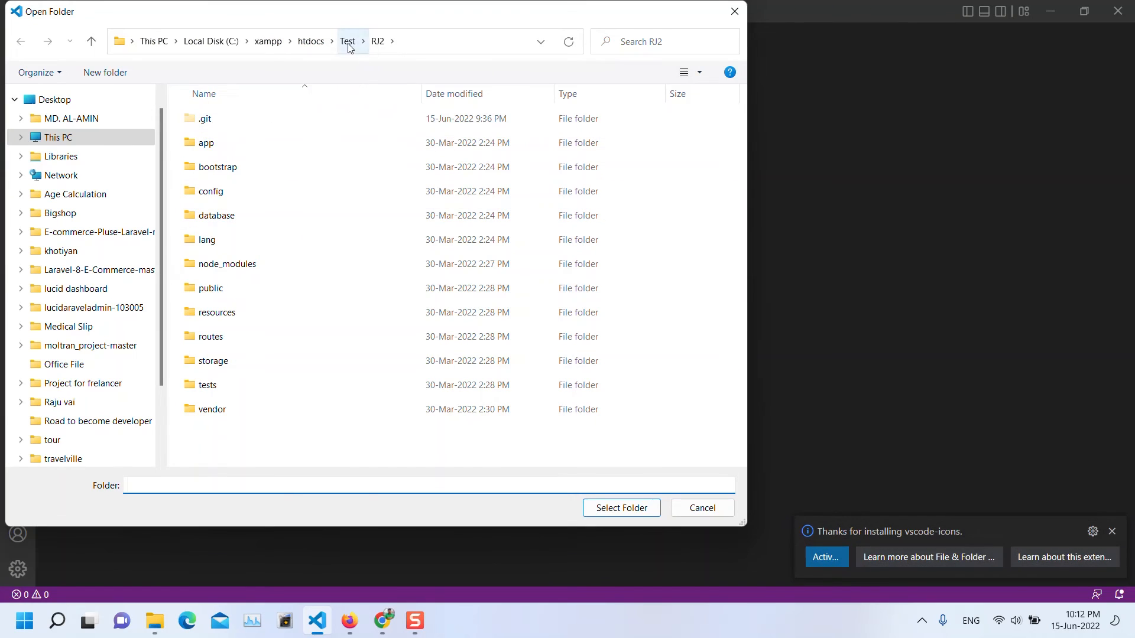
Open the RJ2 folder under htdocs\Test, trust its authors, and show Source Control with zero changes
{"action": "left_click", "coordinate": [348, 42]}
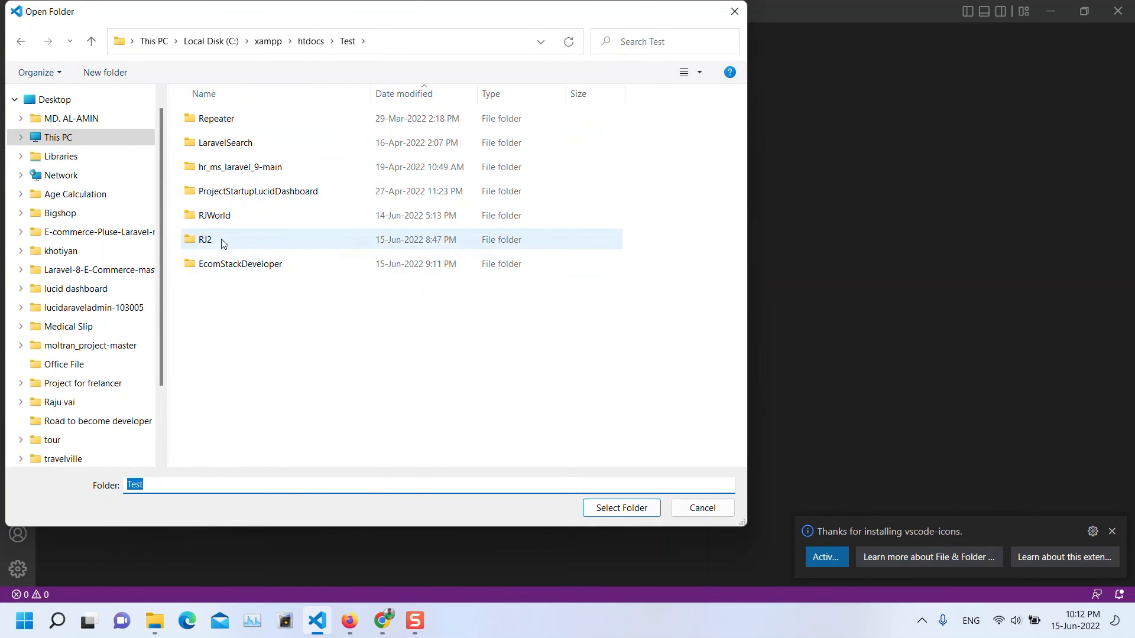
{"action": "left_click", "coordinate": [621, 507]}
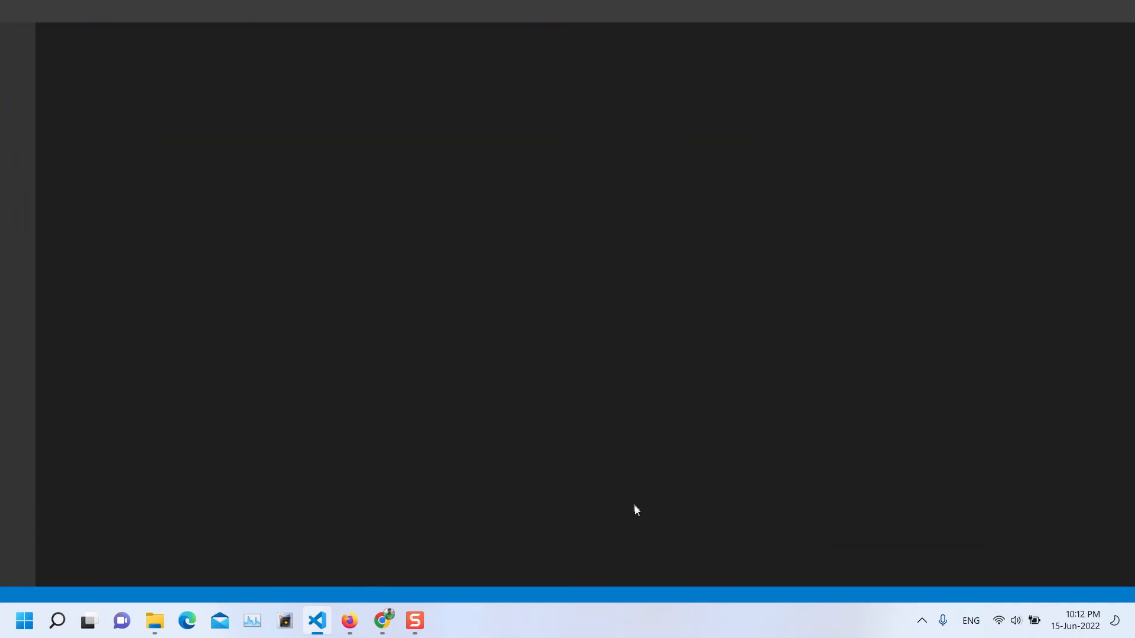
{"action": "left_click", "coordinate": [317, 628]}
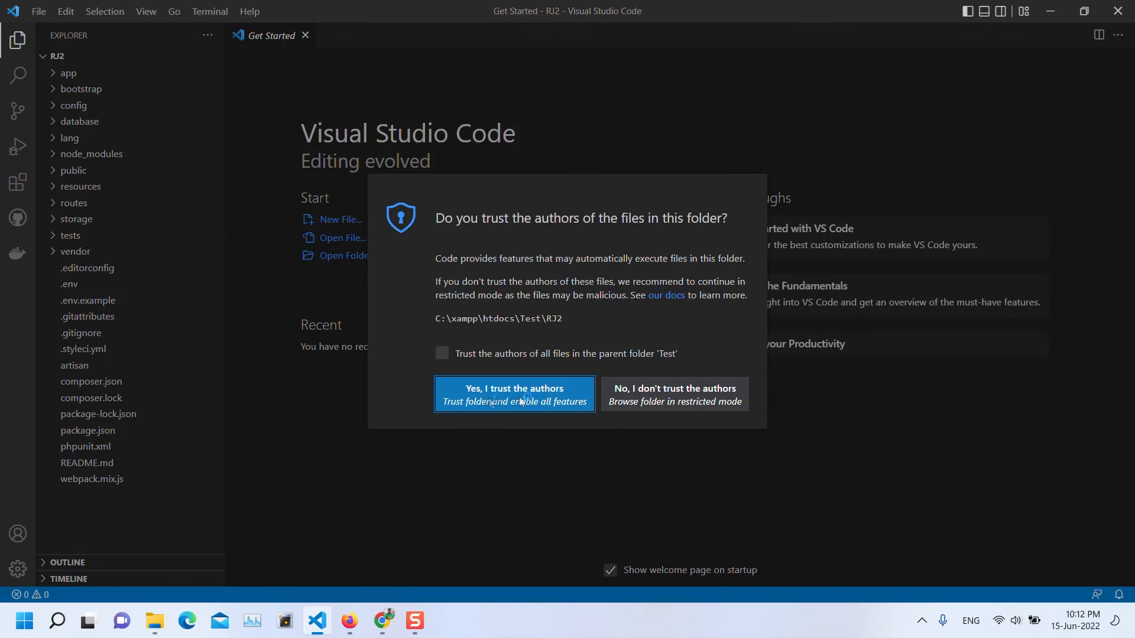
{"action": "left_click", "coordinate": [514, 394]}
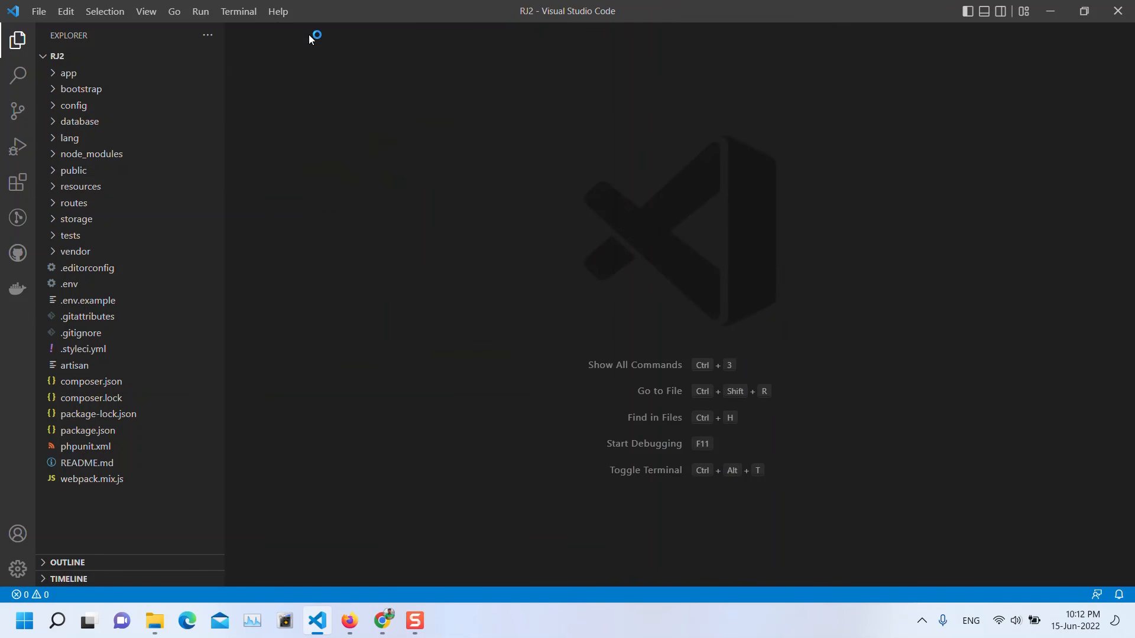
{"action": "mouse_move", "coordinate": [395, 234]}
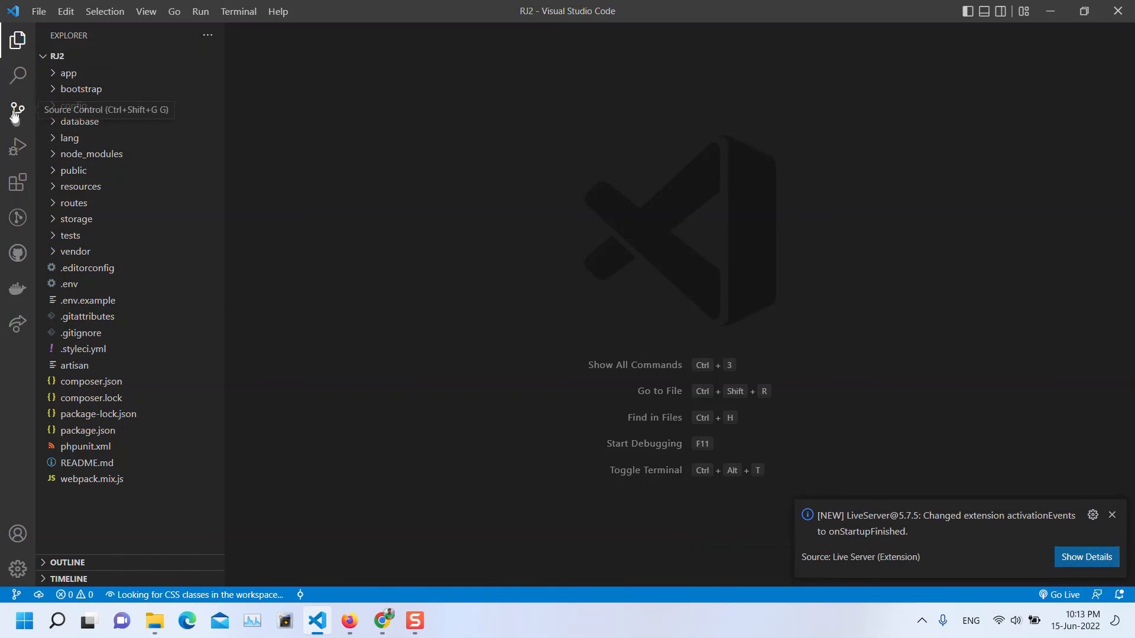
{"action": "left_click", "coordinate": [15, 113]}
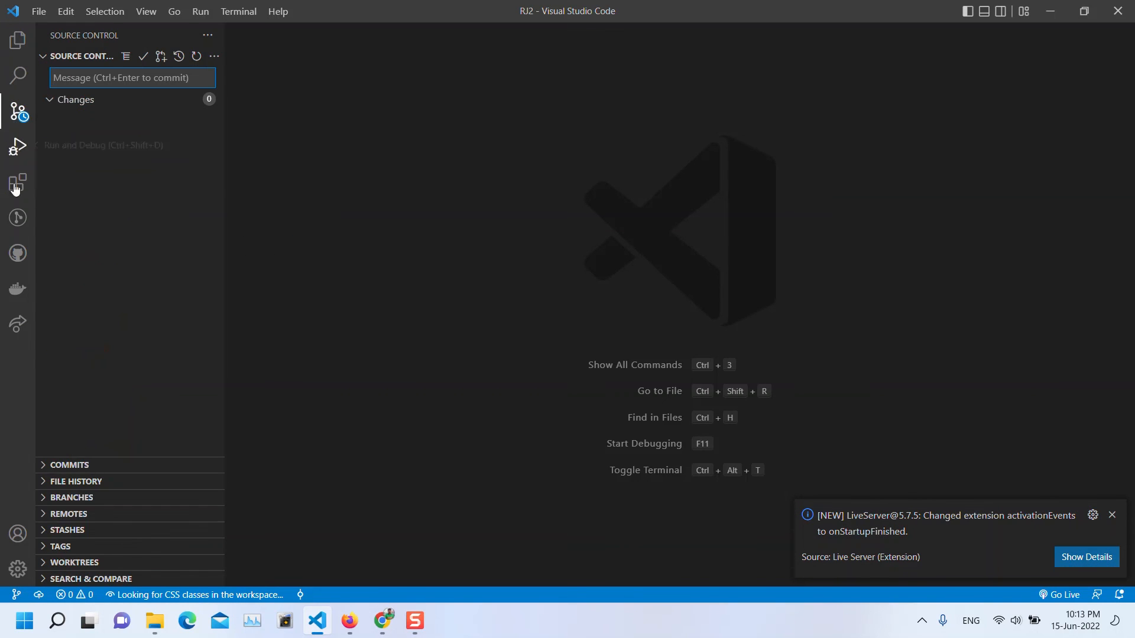